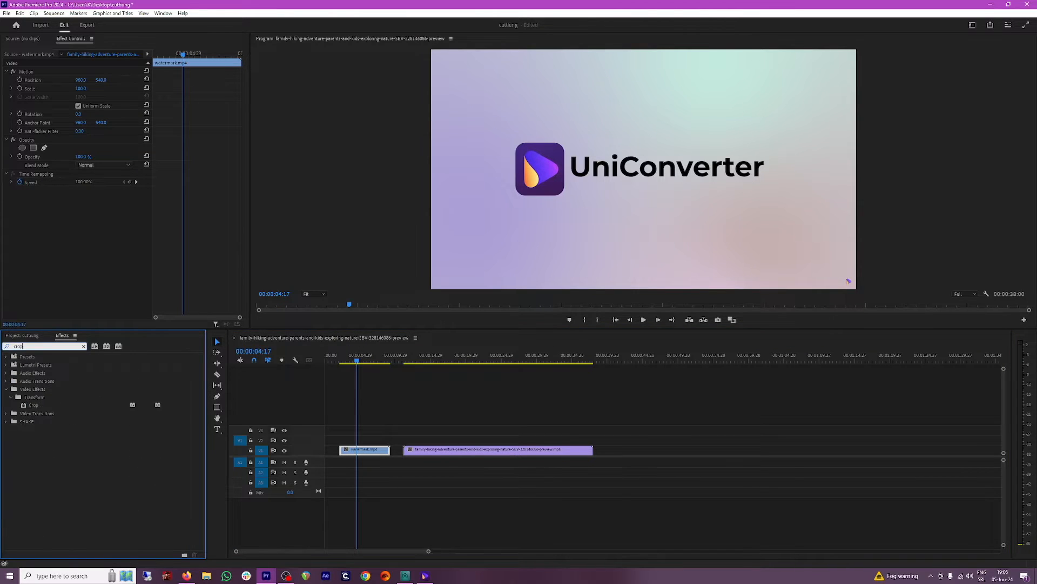
Reach the UniConverter product page via Video Creativity and start the installer download.
double_click(32, 405)
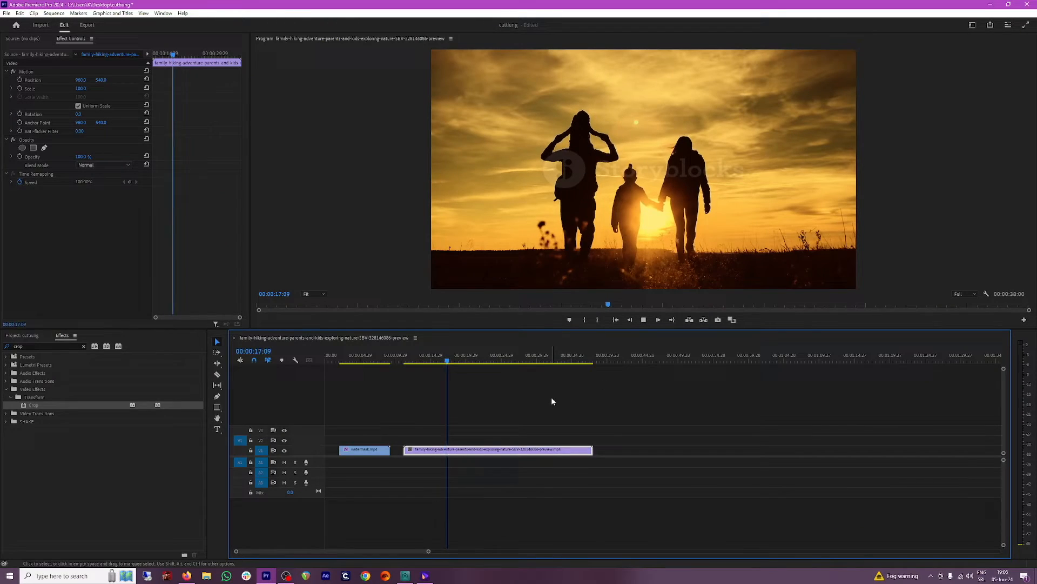
click(460, 361)
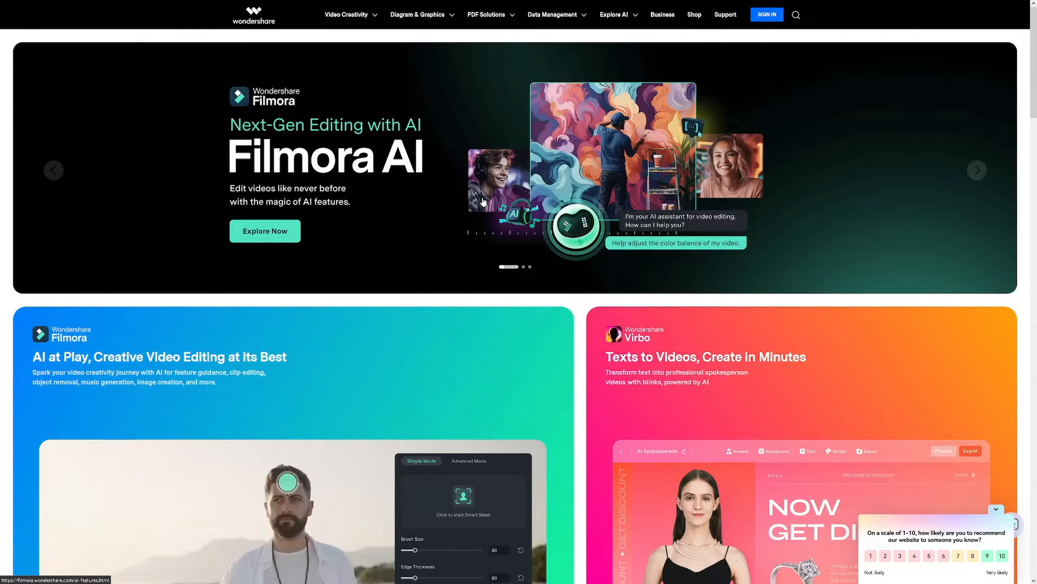
mouse_move(286, 47)
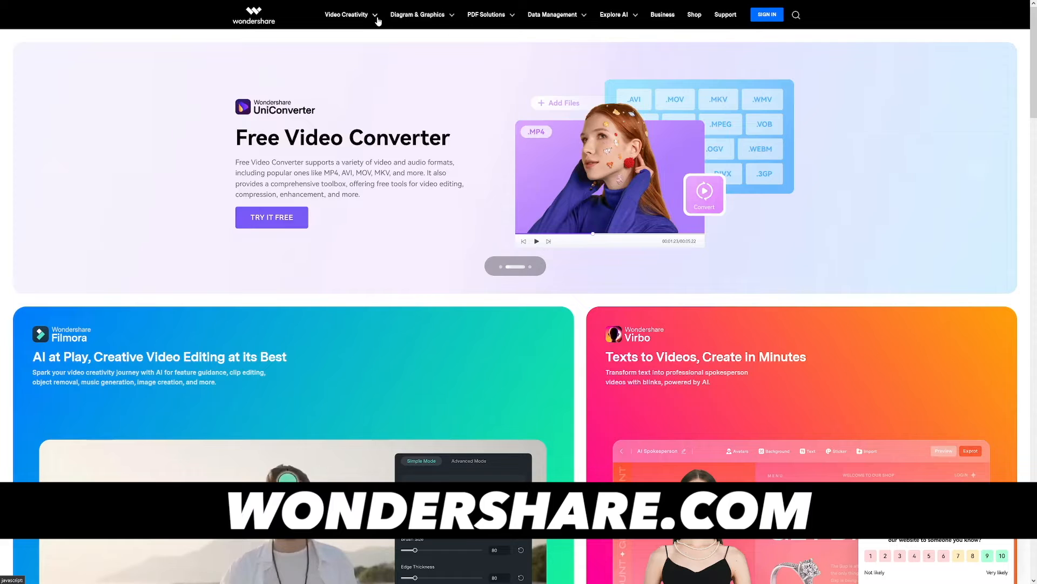
click(346, 15)
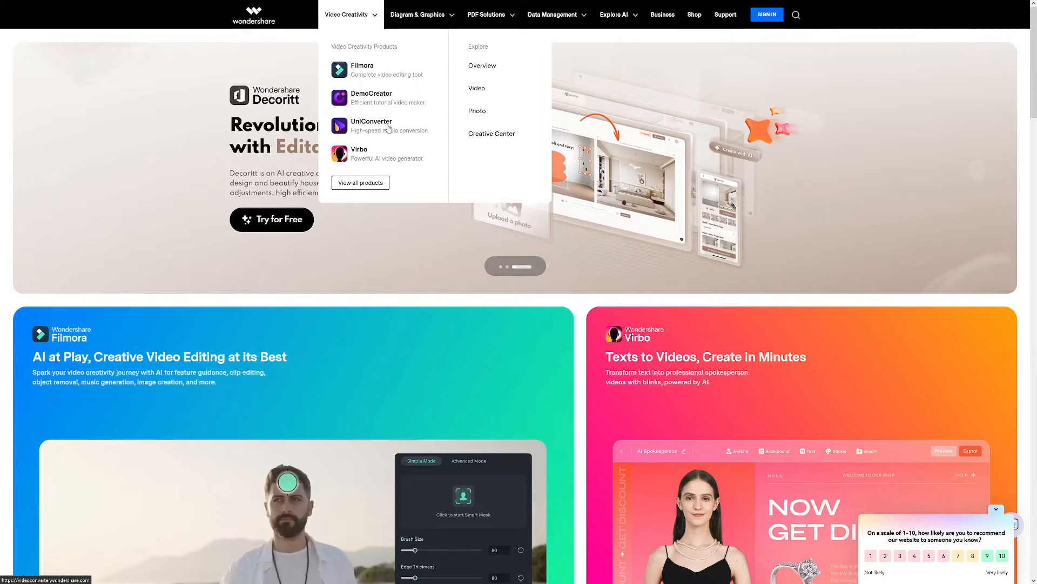
click(371, 121)
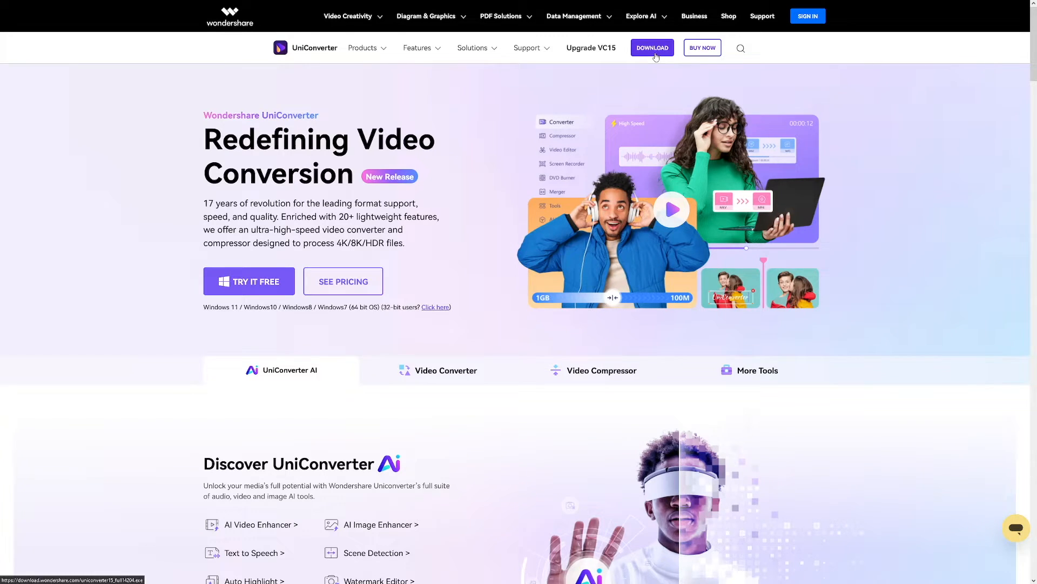
click(653, 48)
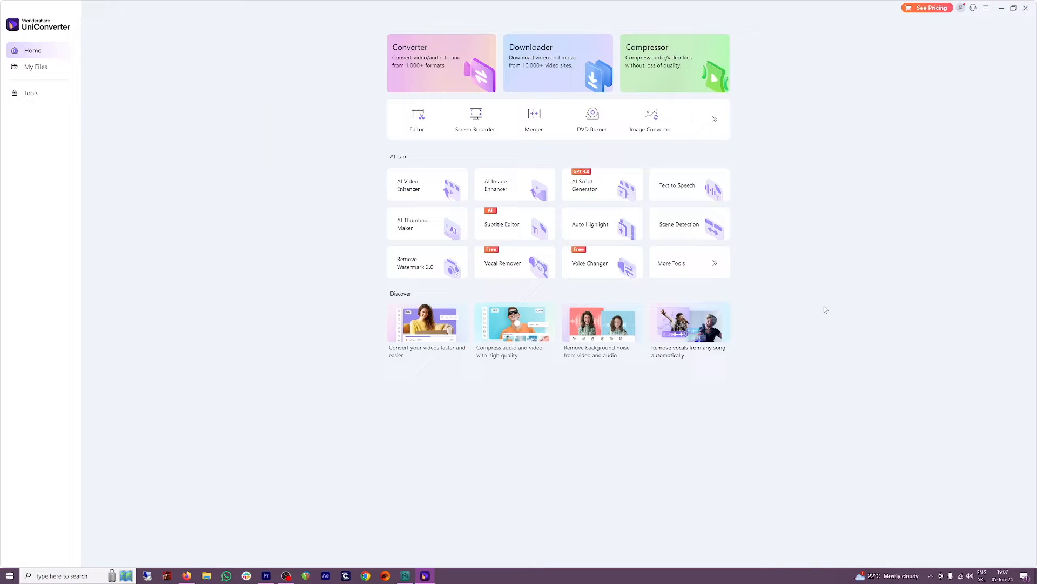
mouse_move(716, 188)
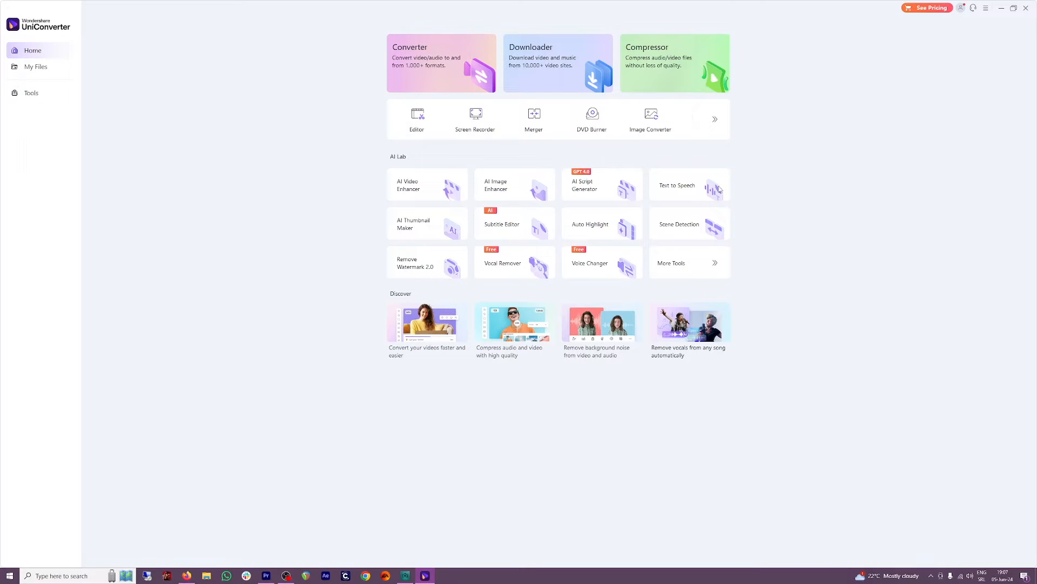
mouse_move(763, 208)
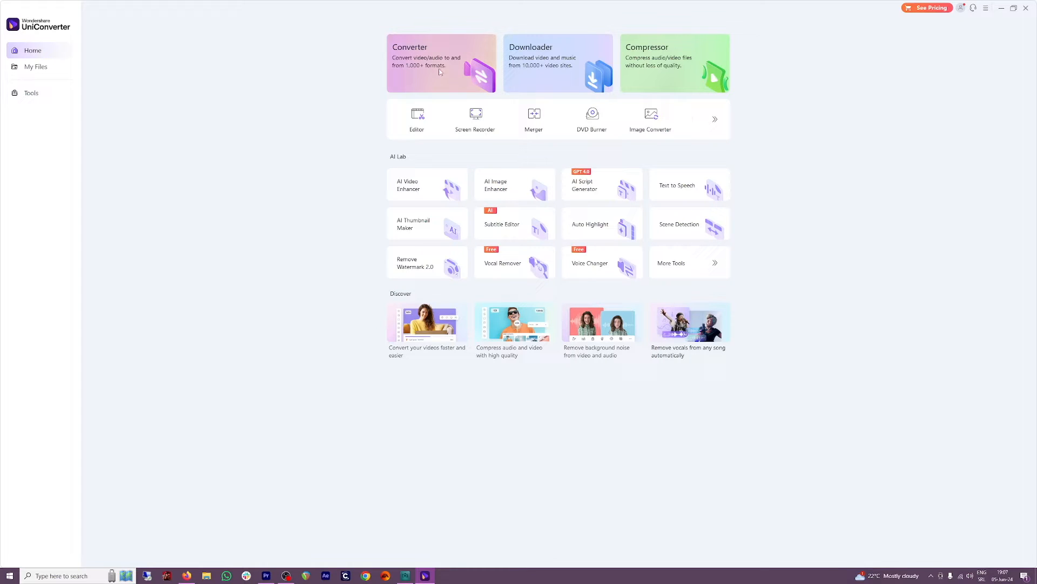
mouse_move(698, 82)
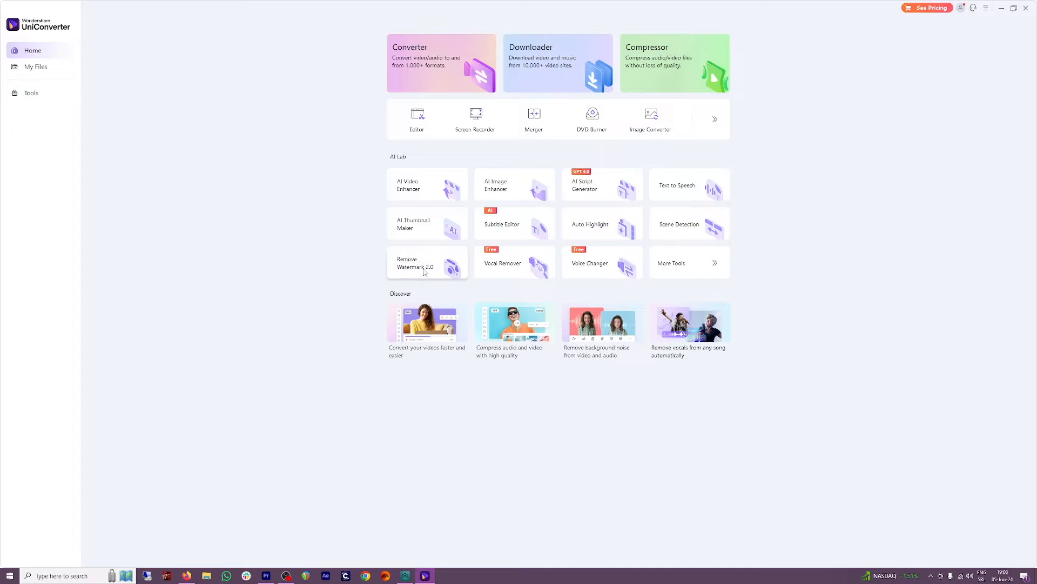
Launch Remove Watermark 2.0 from the AI Lab section of the home screen.
click(421, 262)
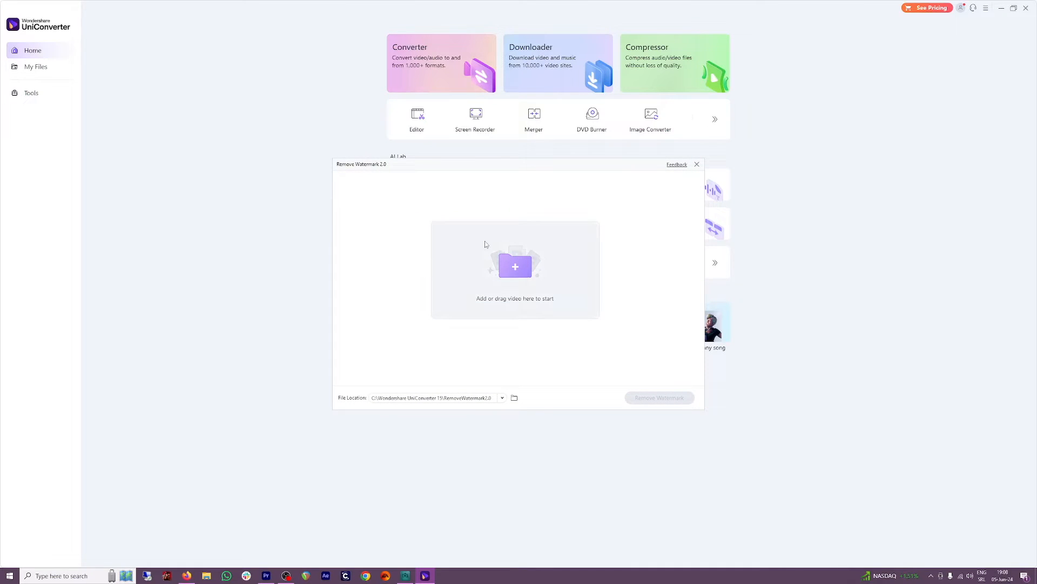
Load the UniConverter logo video into the watermark remover.
click(514, 266)
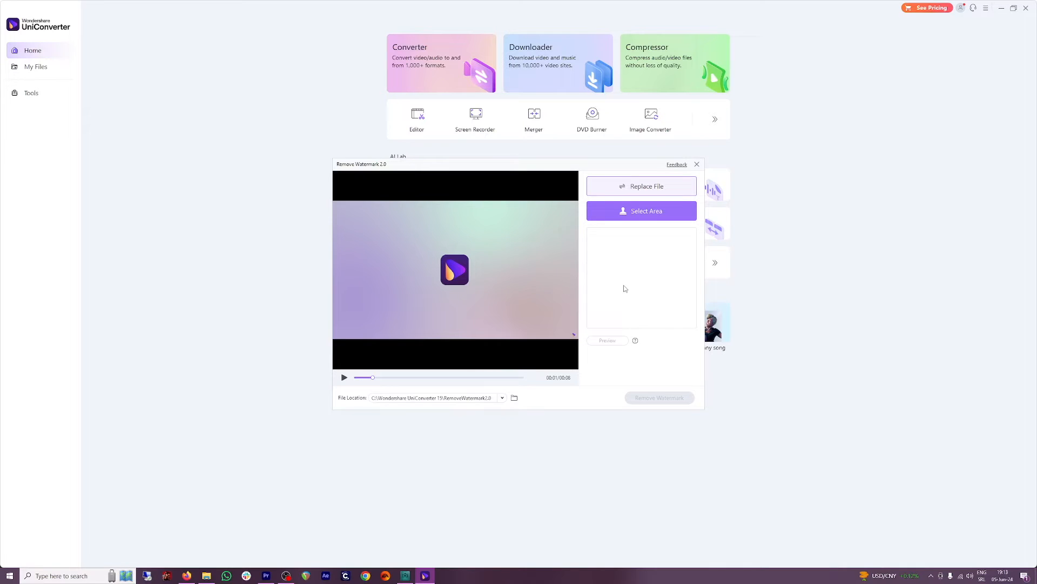
mouse_move(640, 266)
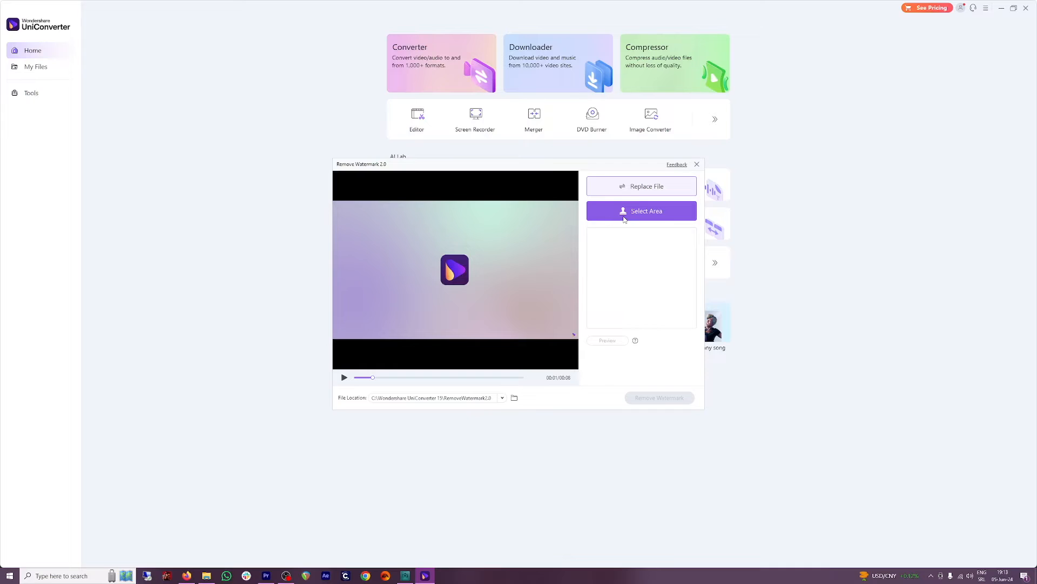
Mark a removal area over the bottom-right corner logo and view the saved results folder.
click(642, 211)
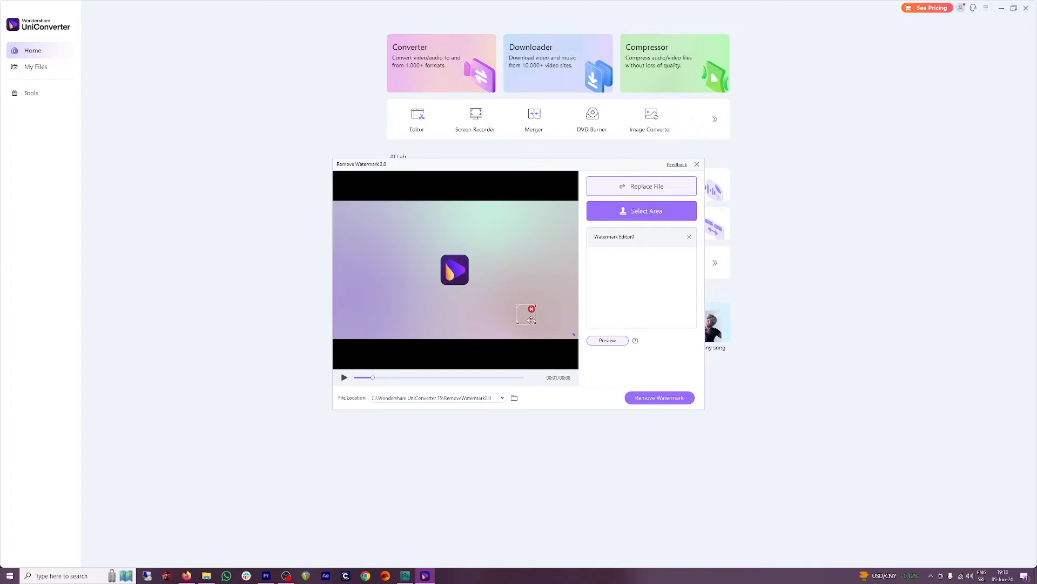
drag(526, 313, 562, 325)
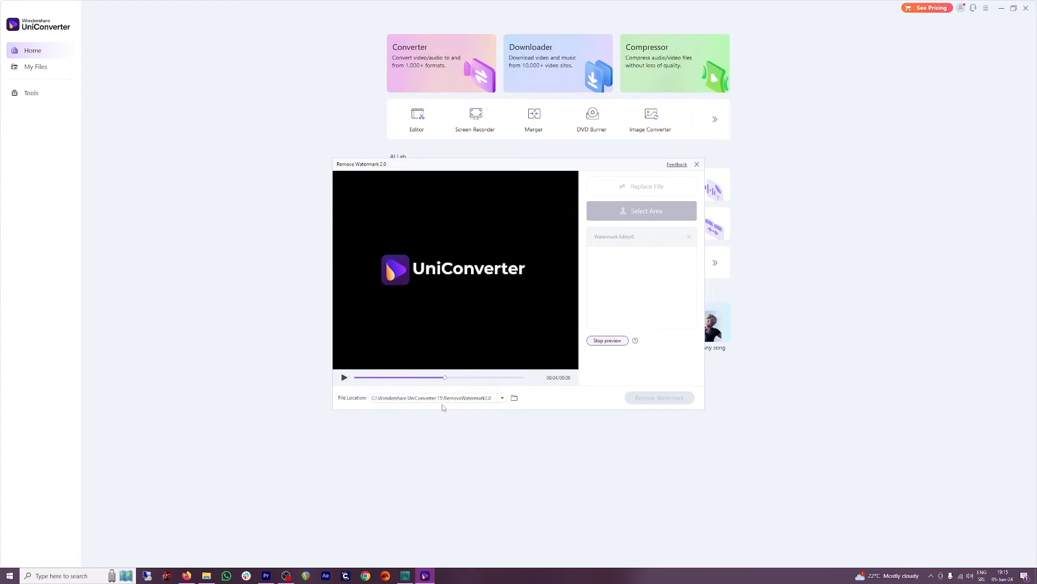
mouse_move(470, 408)
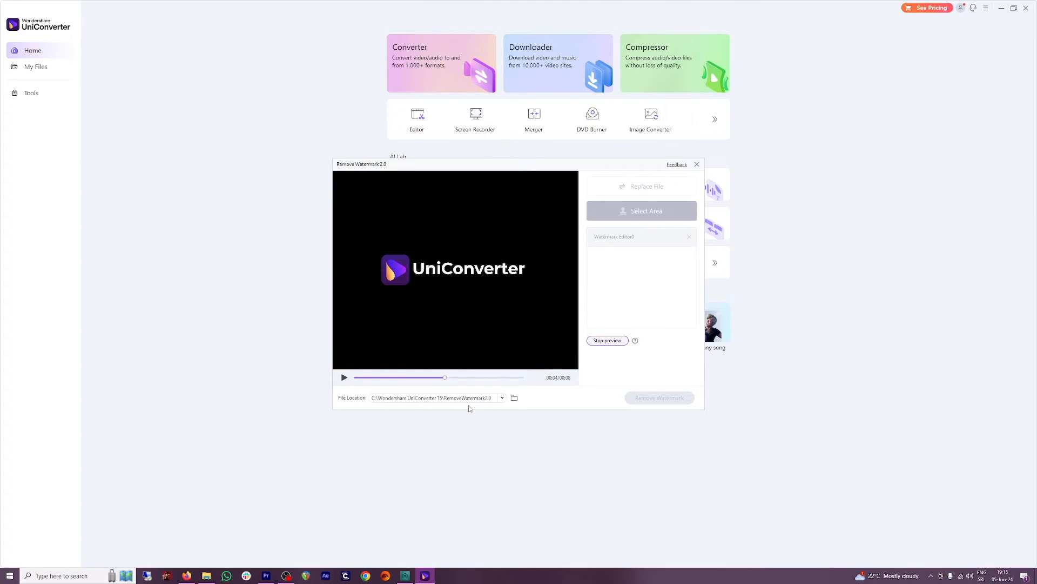
mouse_move(514, 397)
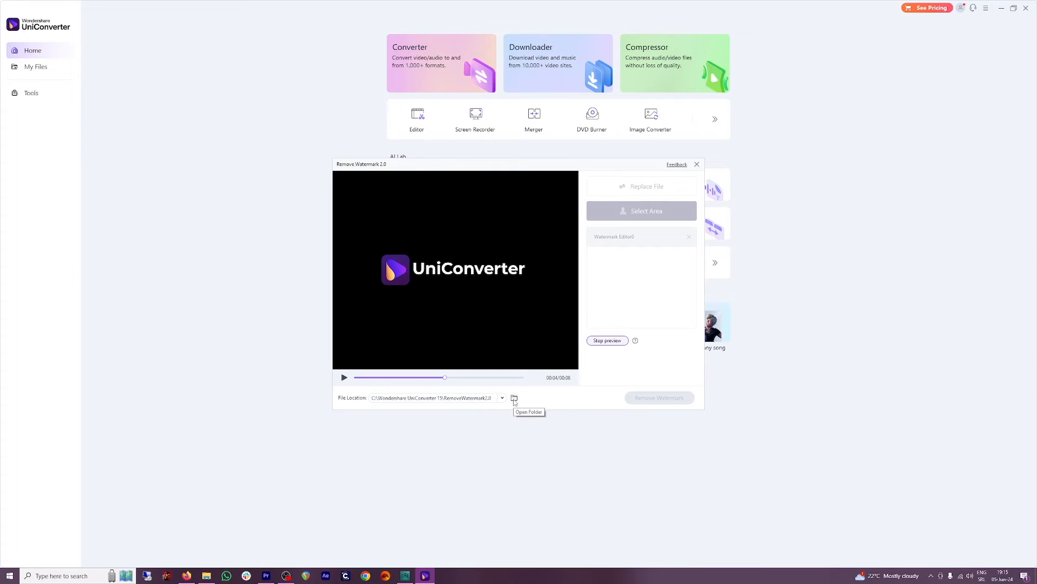
click(697, 164)
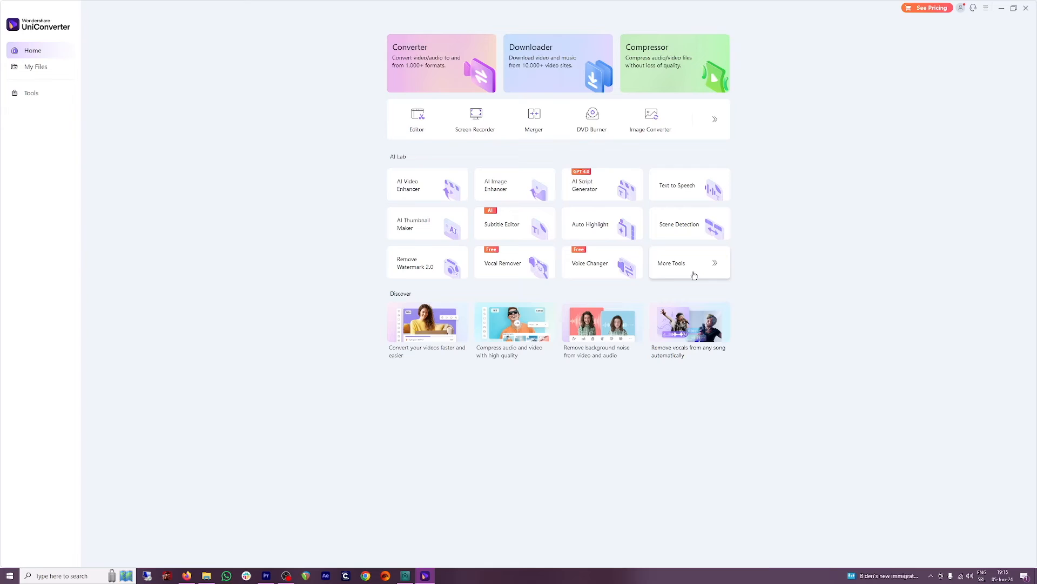
Launch the Watermark Editor from More Tools and switch it to Add Watermark mode.
click(31, 93)
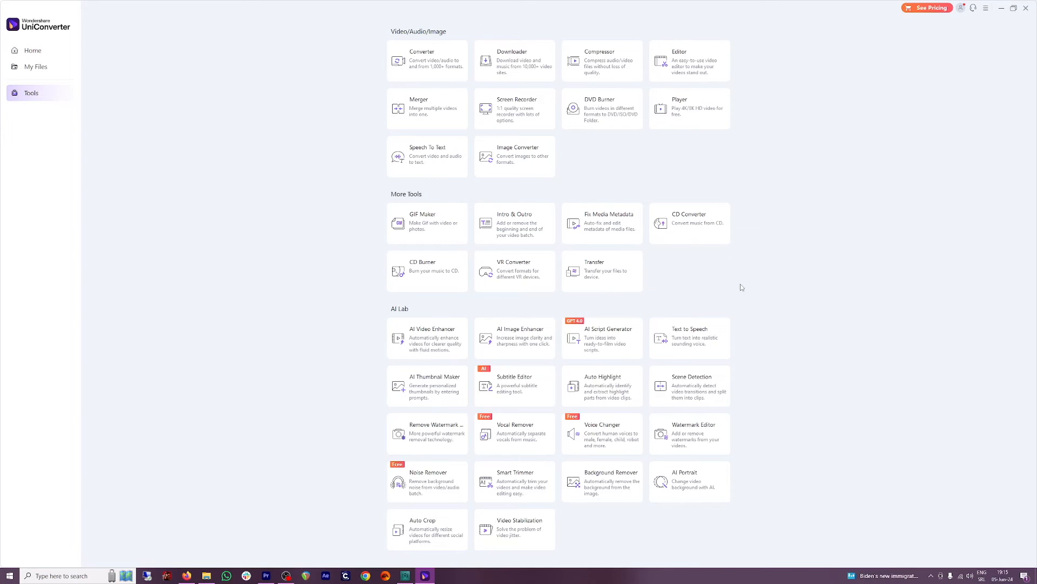
mouse_move(701, 442)
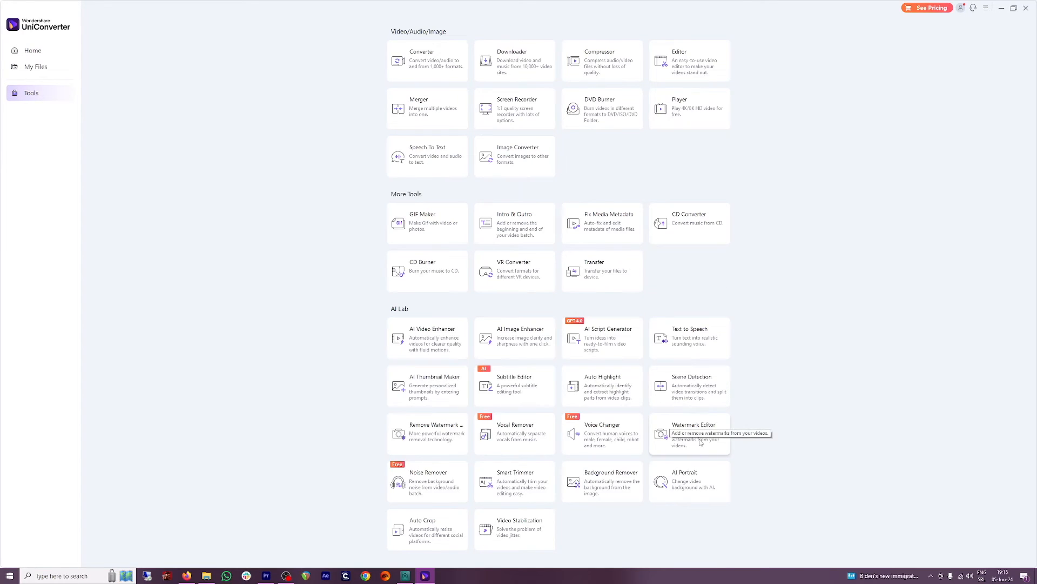
click(690, 434)
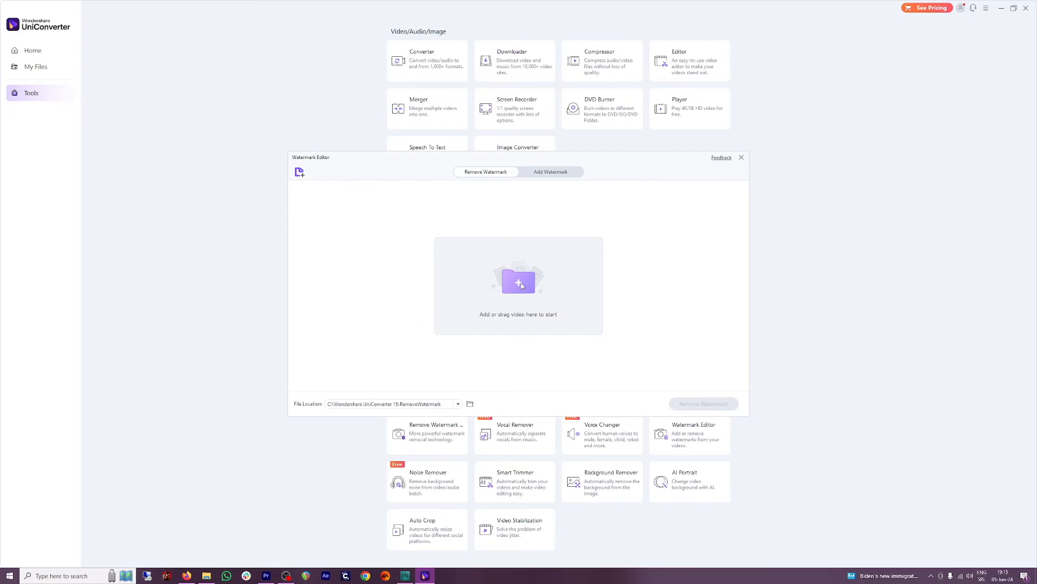
click(519, 280)
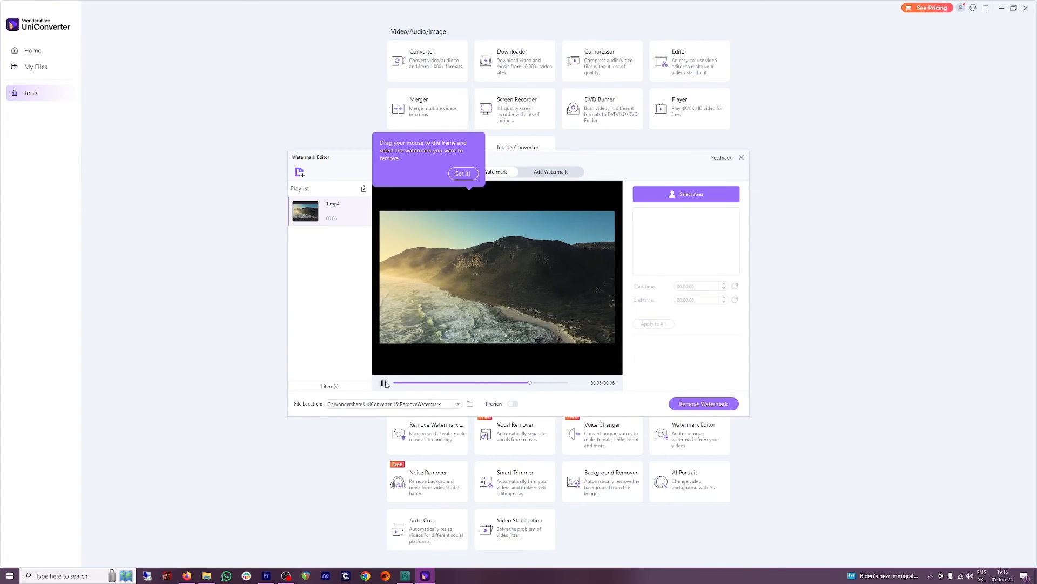
click(551, 171)
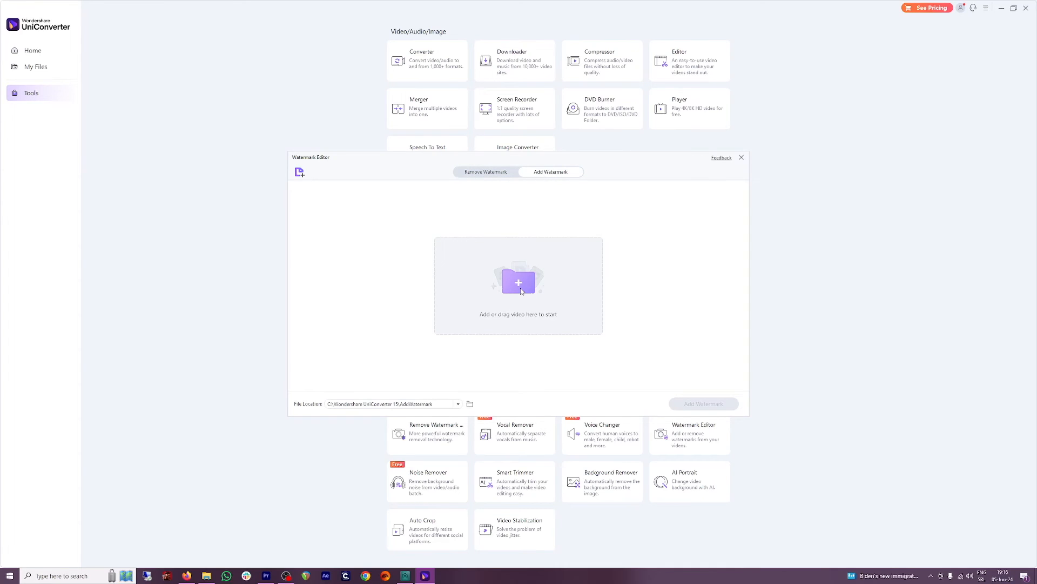
Give the drone clip a 'MrMoney' text watermark at about 31 opacity.
click(518, 281)
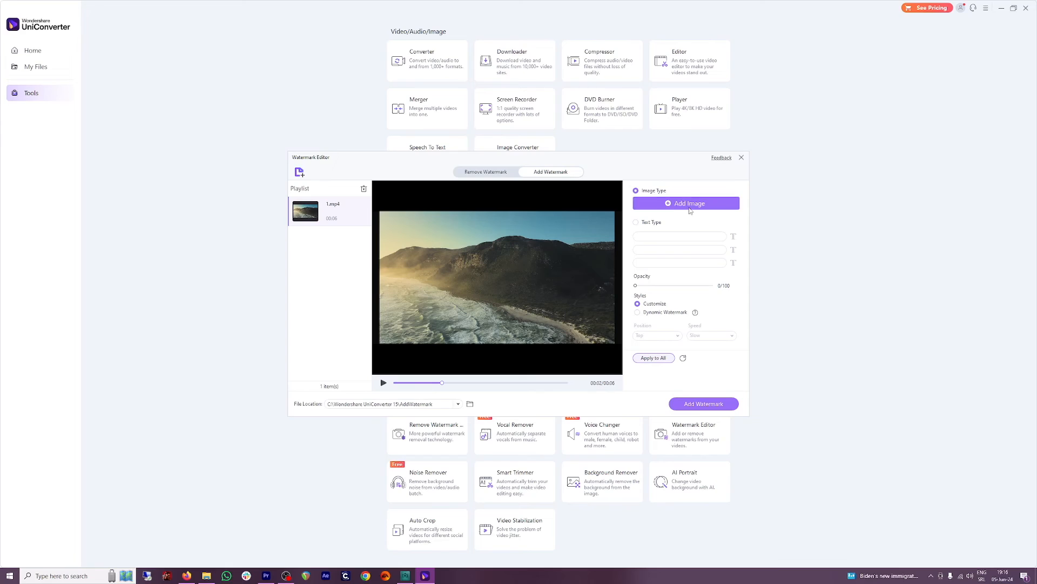
mouse_move(668, 201)
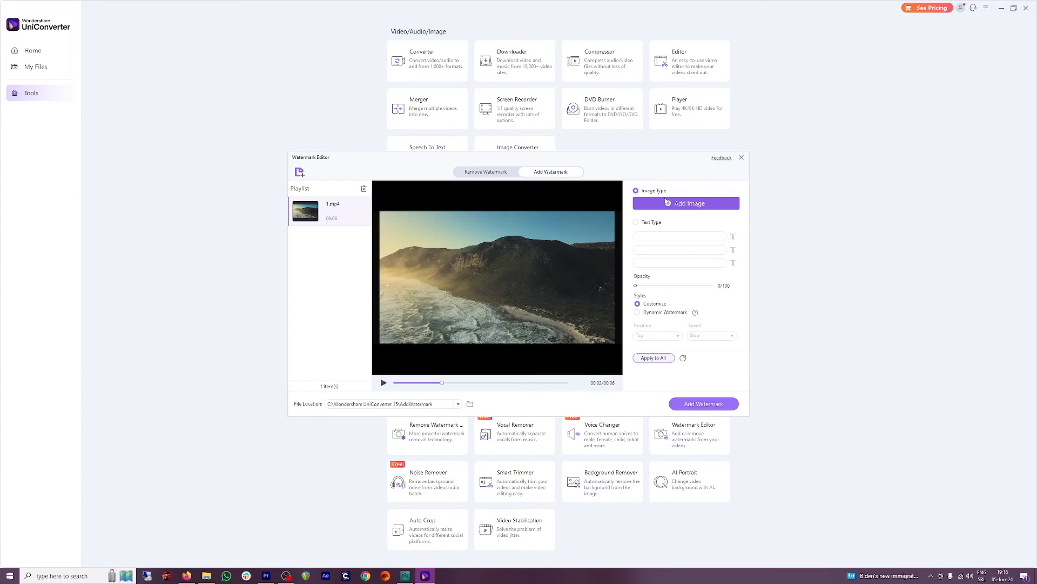
mouse_move(661, 215)
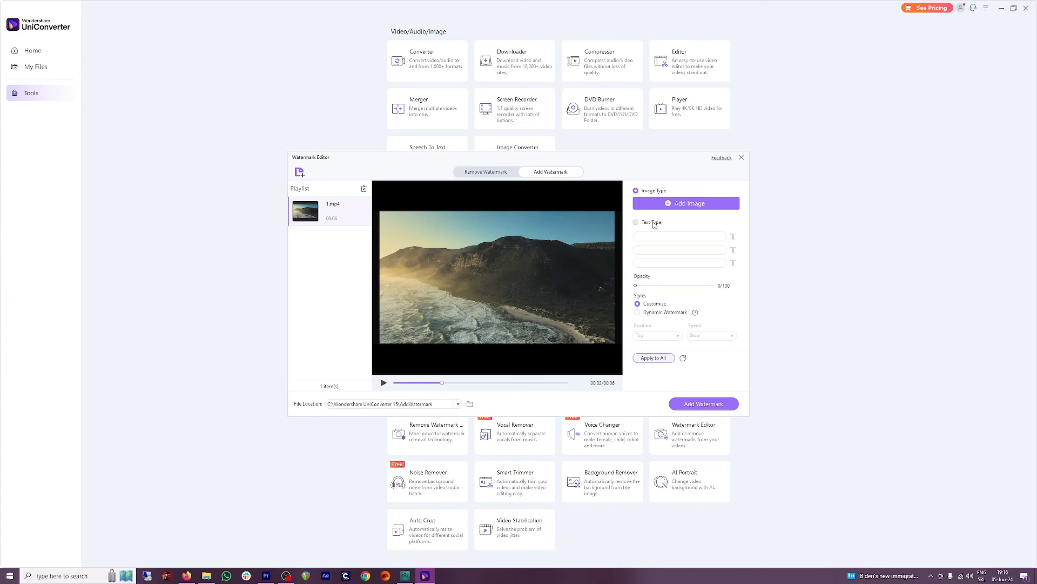
click(635, 222)
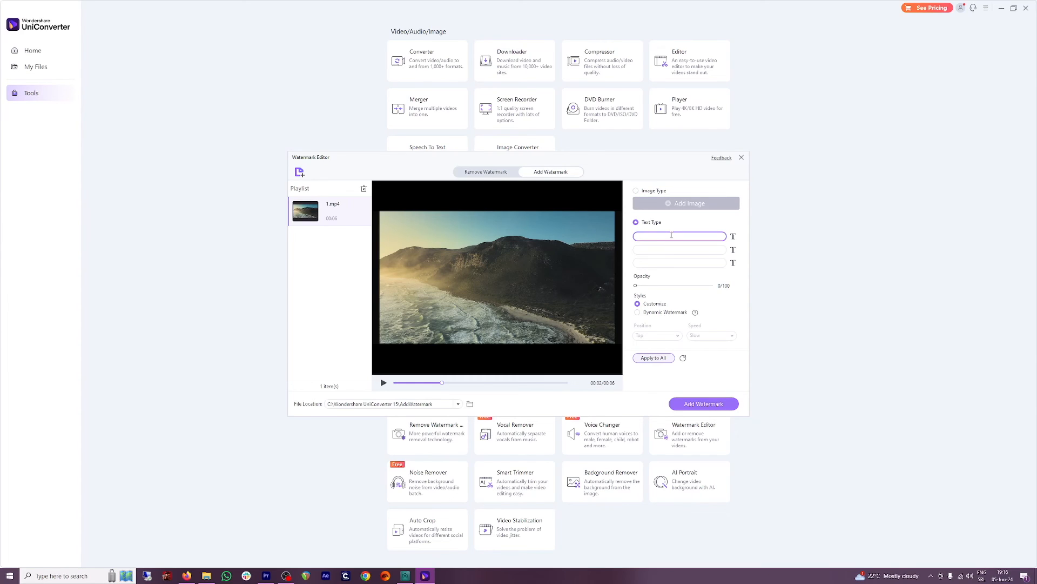
text(MrMoney)
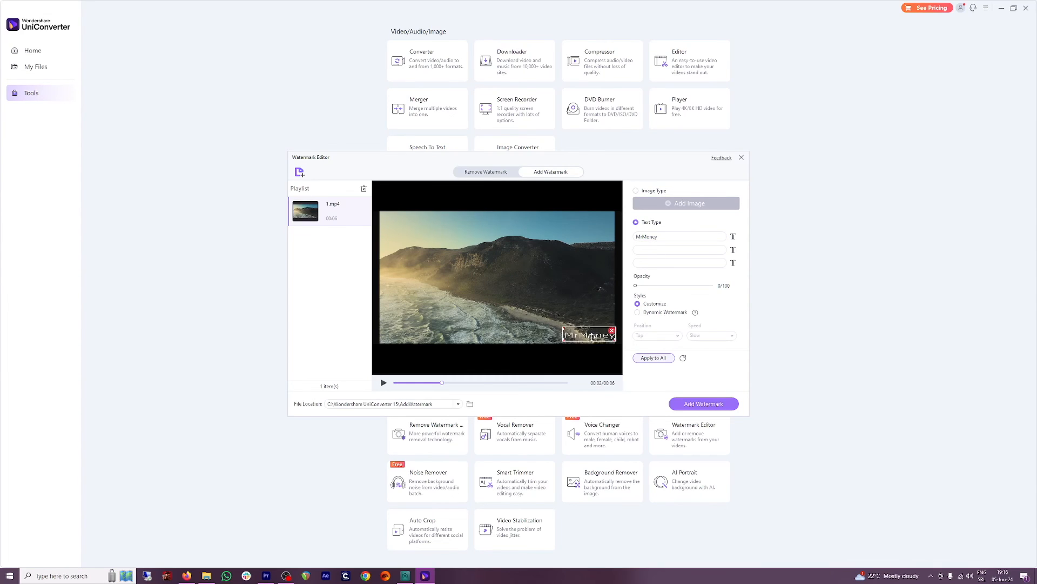
drag(637, 285, 659, 285)
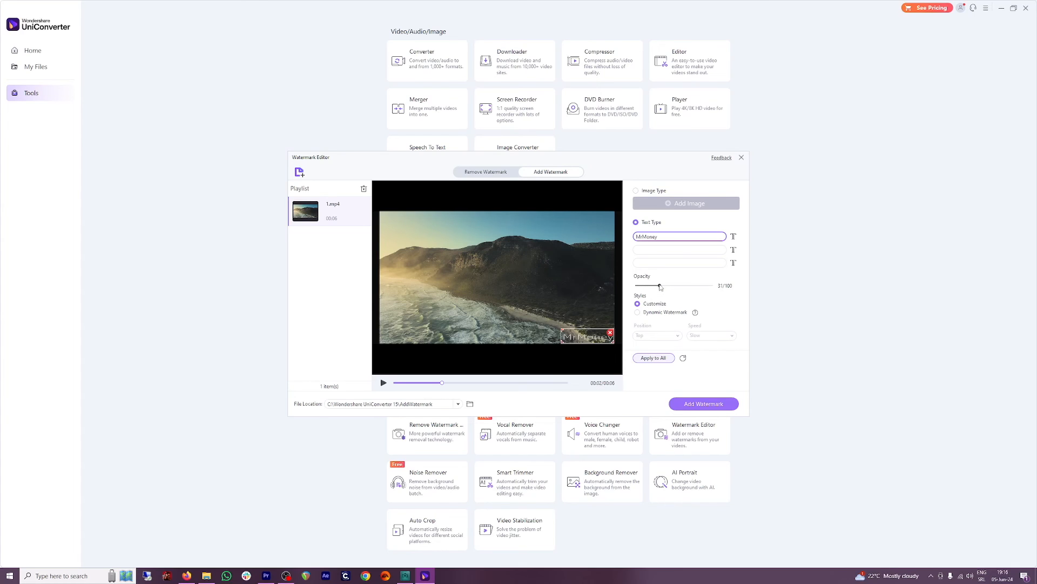
drag(659, 286, 681, 285)
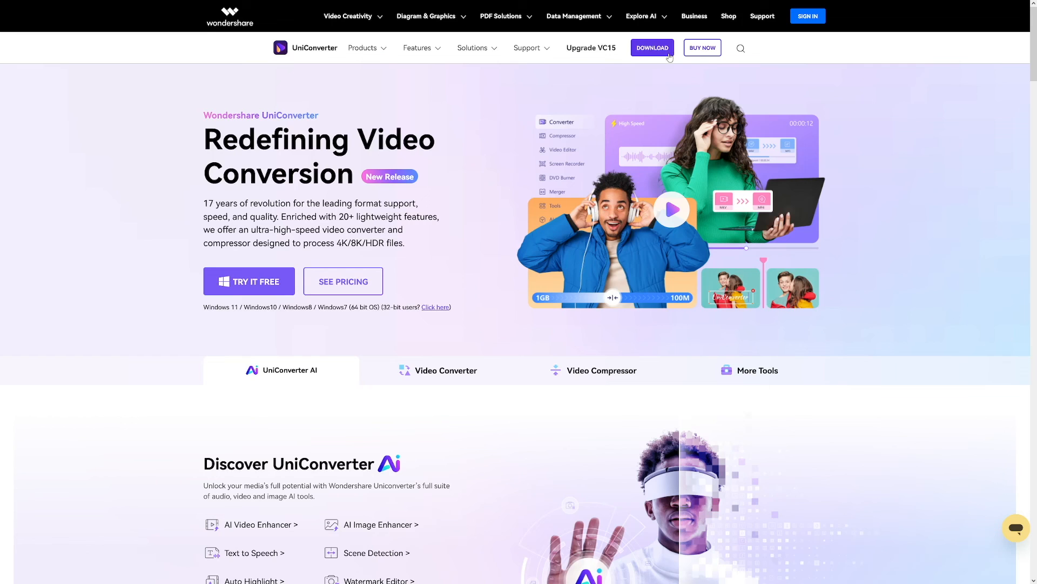
Advance the feature carousel to the Ultra-fast File Conversion slide.
scroll(down, 3)
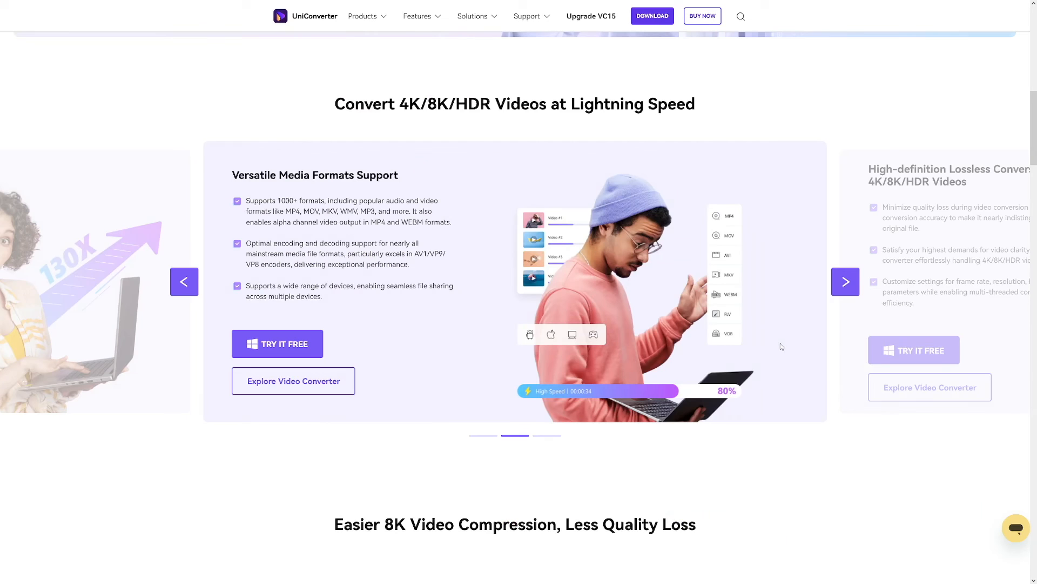
click(845, 281)
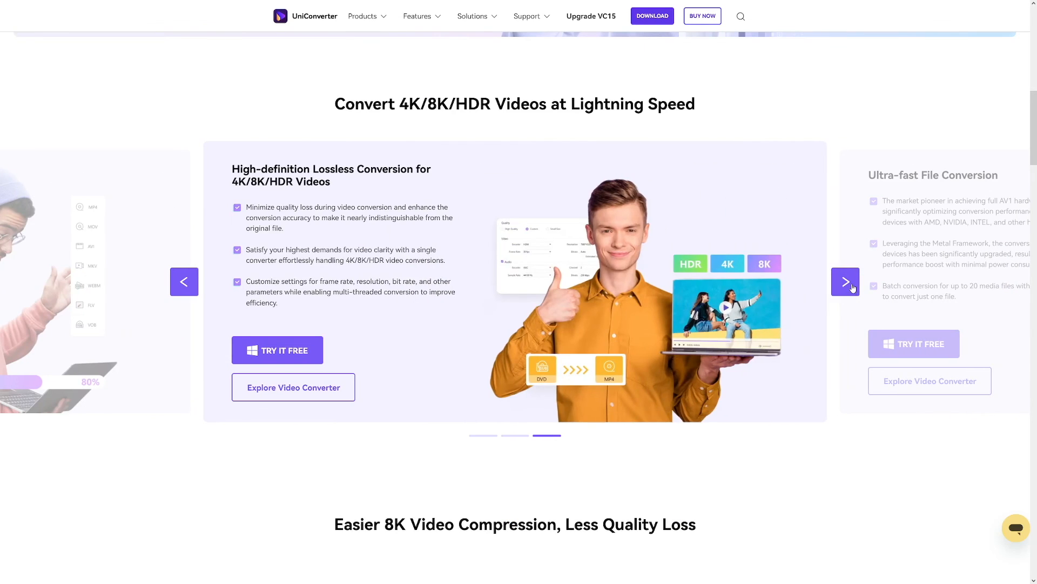
click(845, 281)
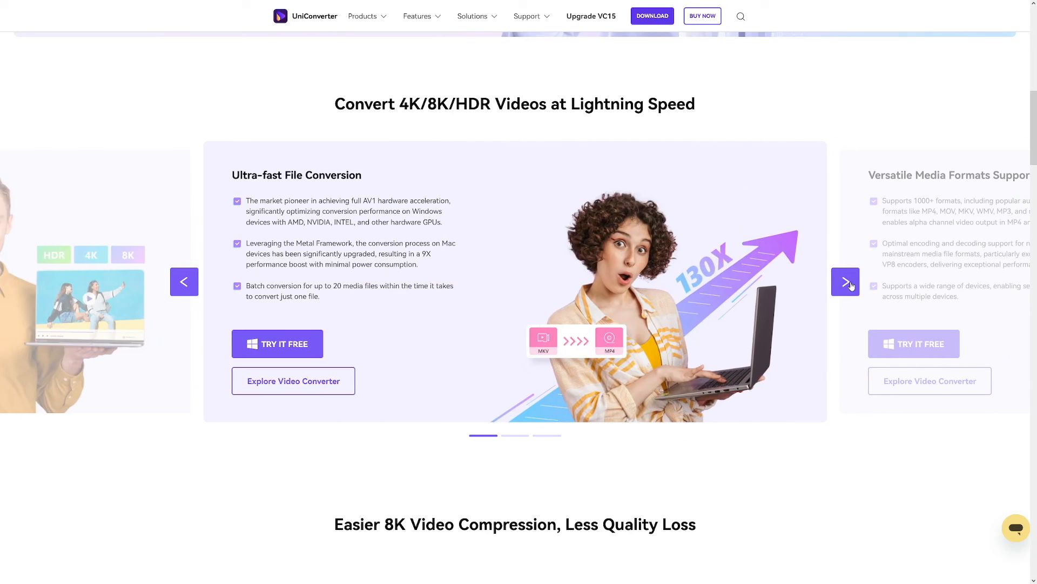